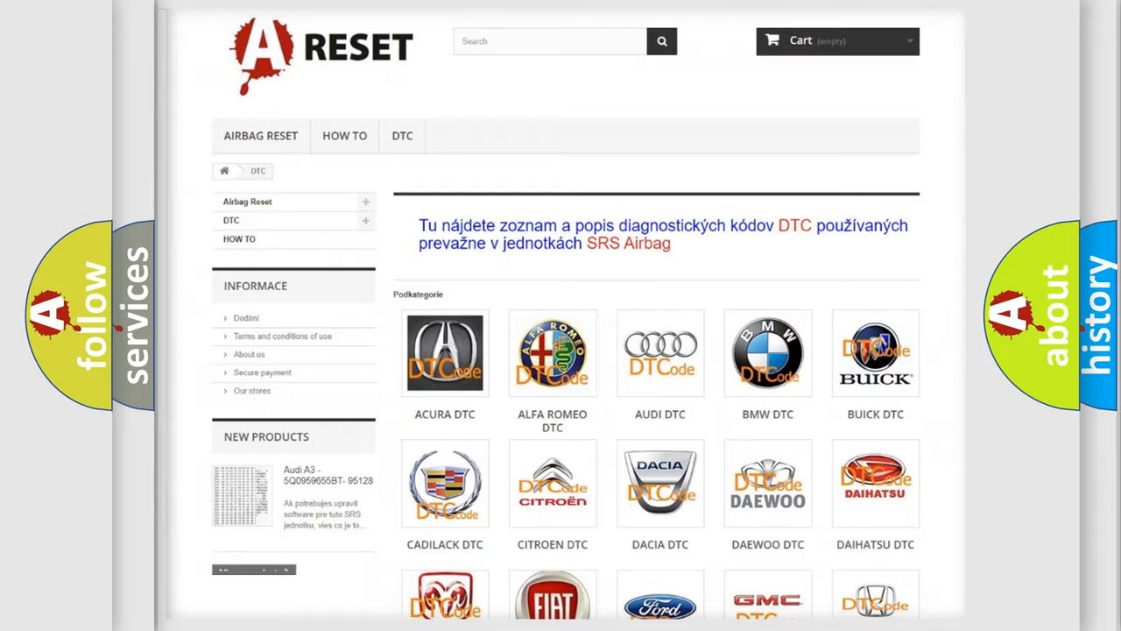
scroll("down", 3)
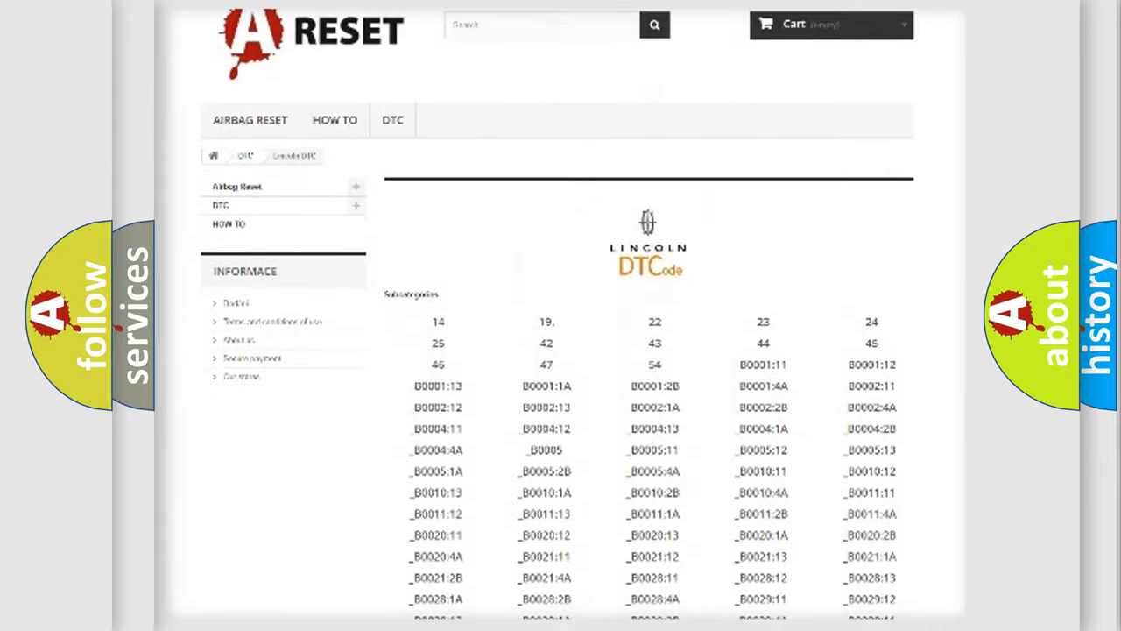
scroll("down", 3)
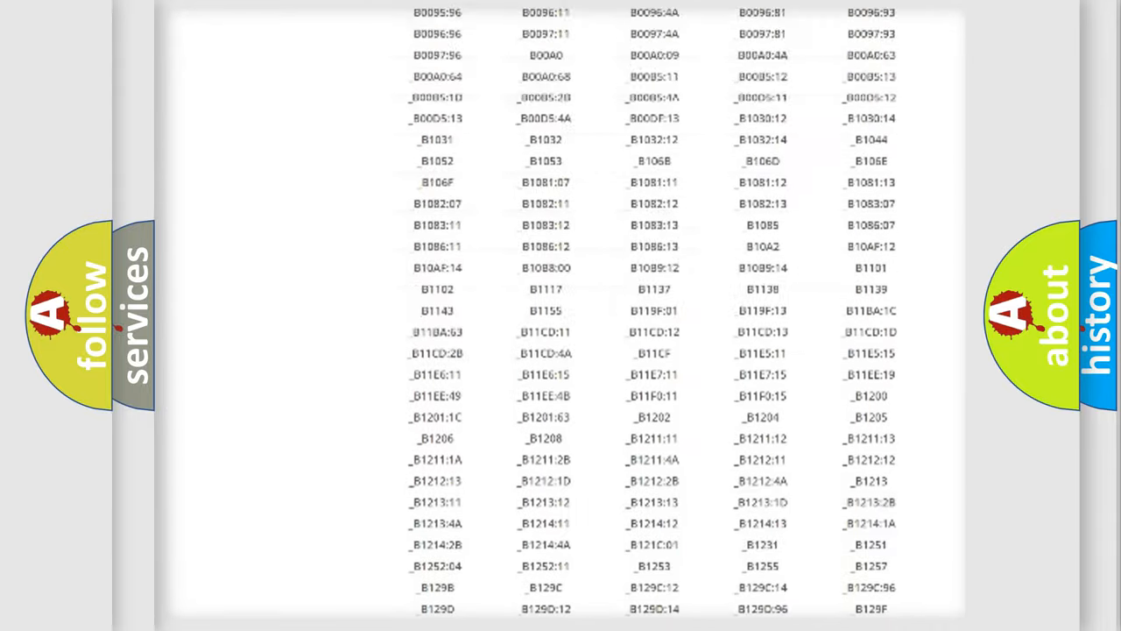
scroll("up", 3)
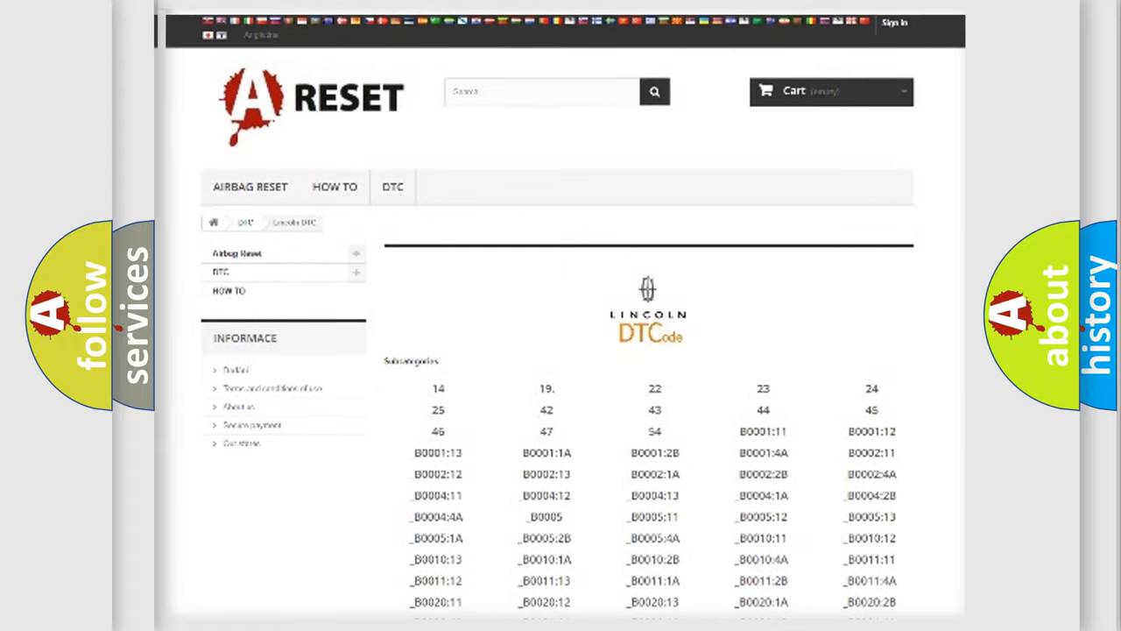